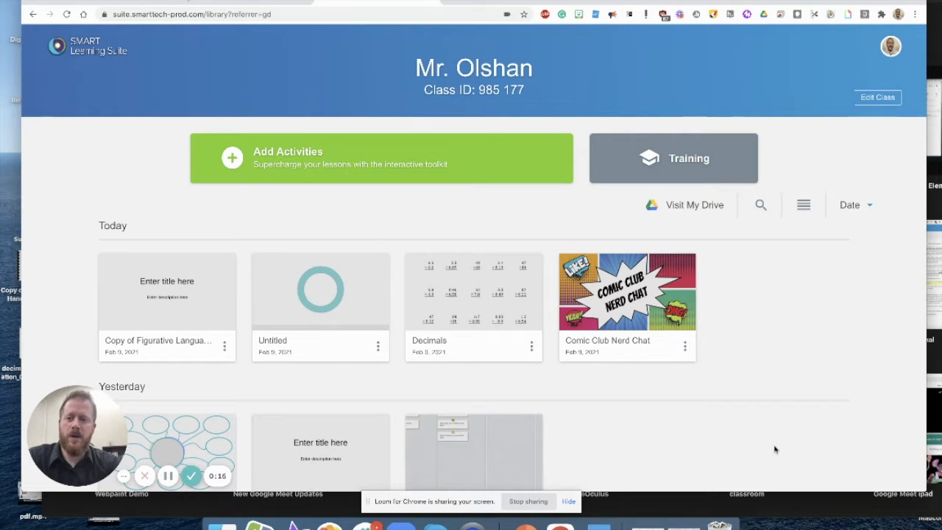
mouse_move(645, 389)
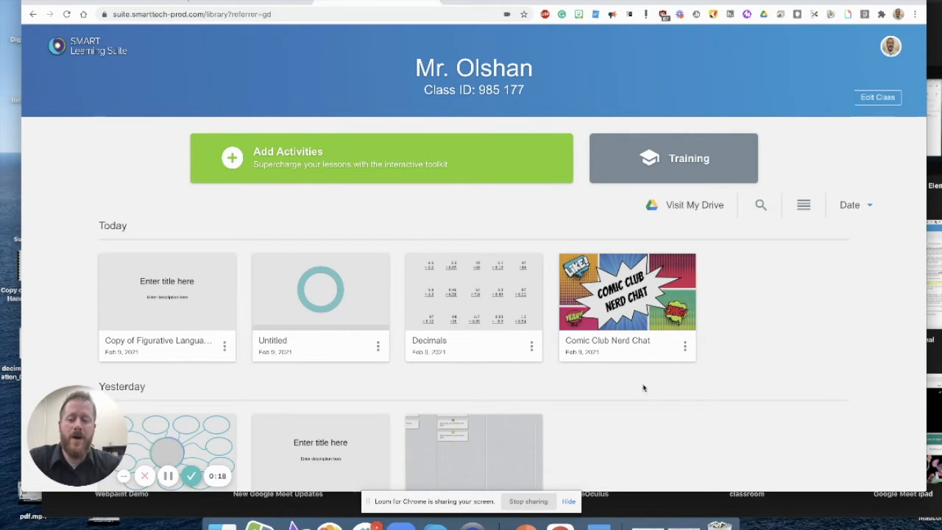
mouse_move(450, 194)
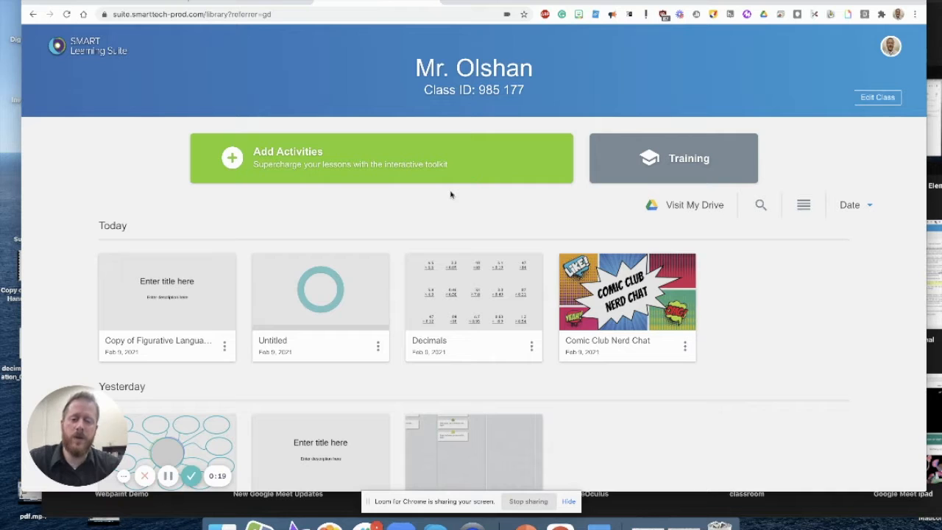
mouse_move(441, 165)
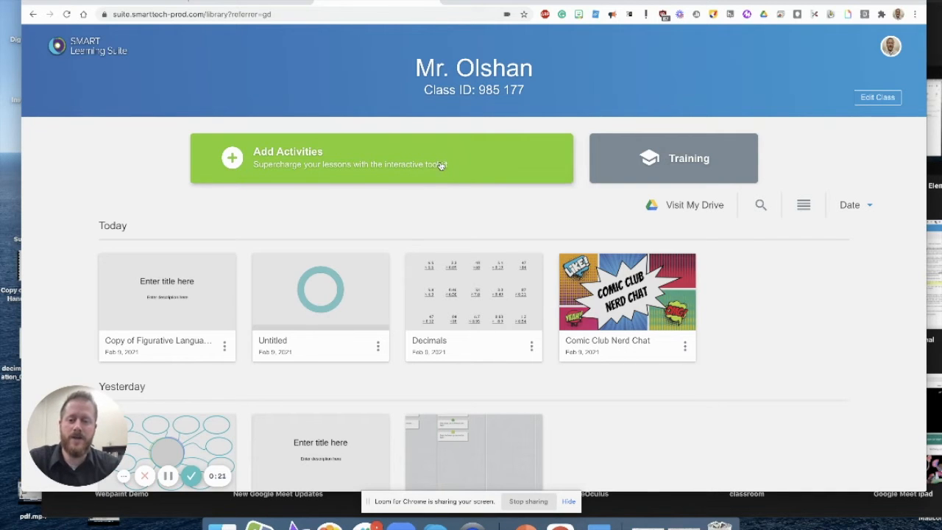
mouse_move(477, 201)
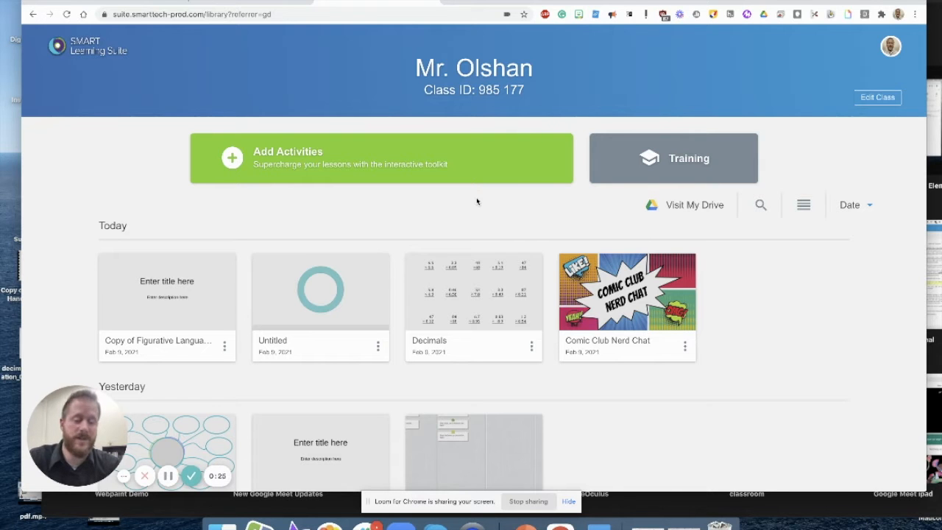
mouse_move(401, 162)
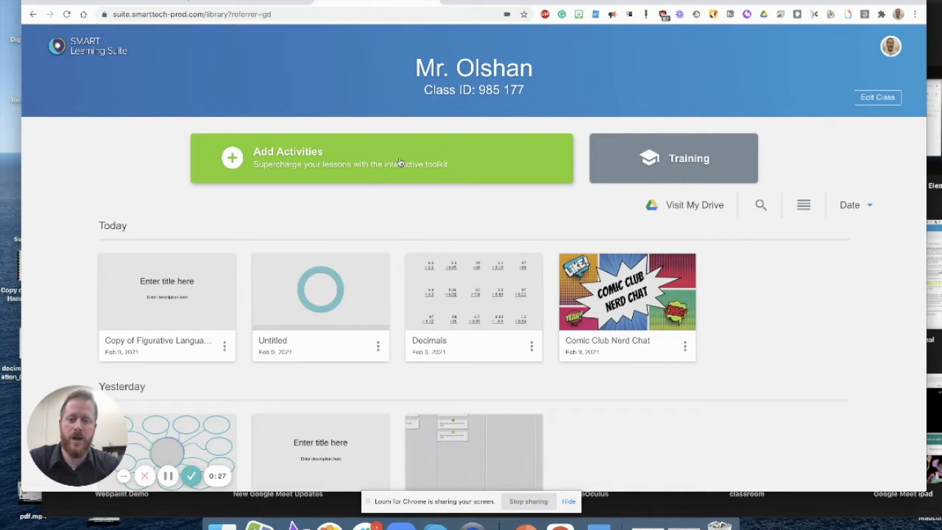
Add a new Shout It Out! activity and choose the Categories sorting mode
left_click(381, 158)
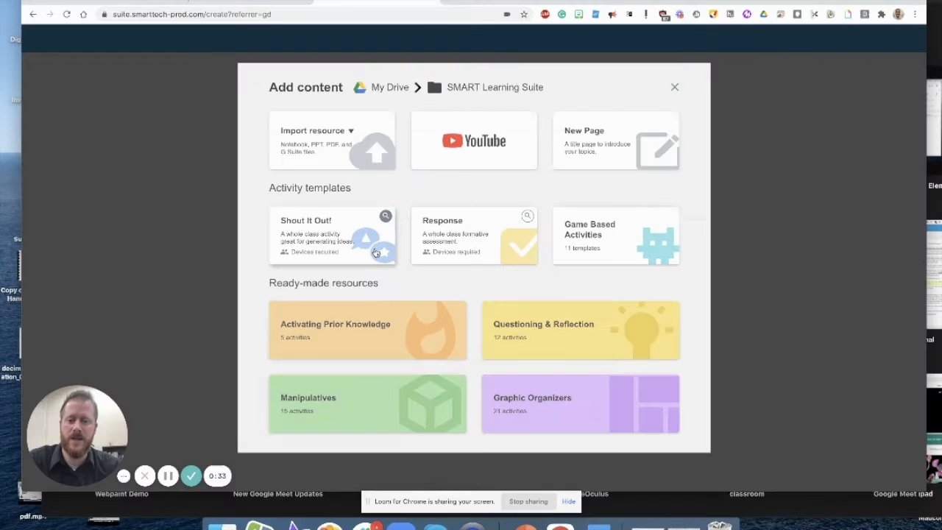
left_click(333, 236)
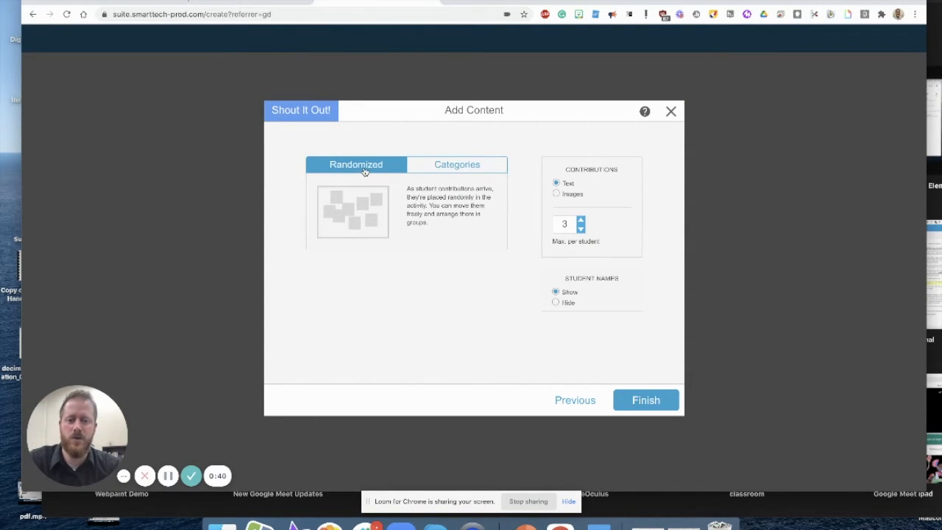
mouse_move(571, 198)
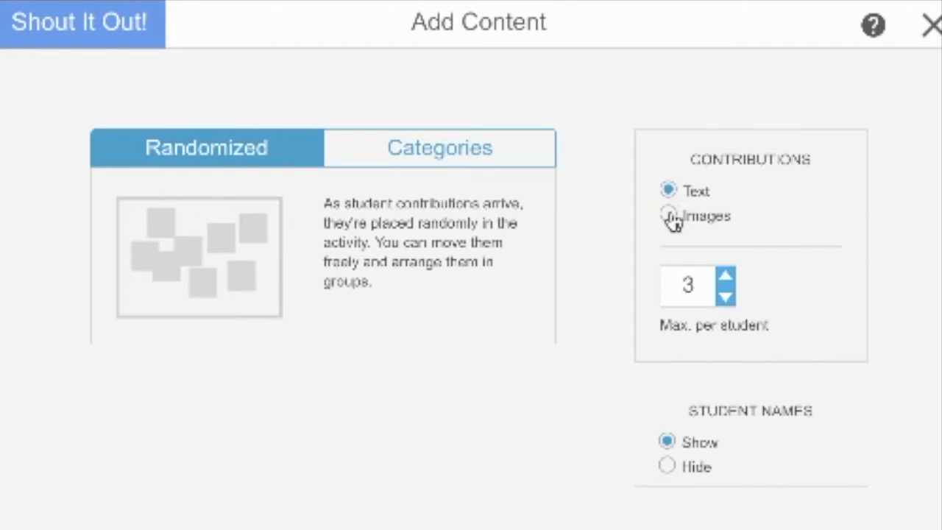
mouse_move(728, 302)
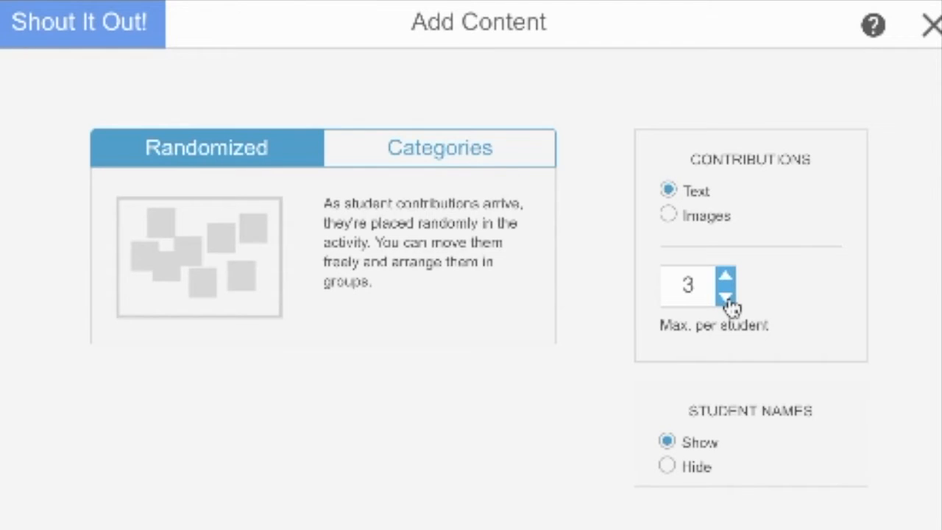
mouse_move(709, 444)
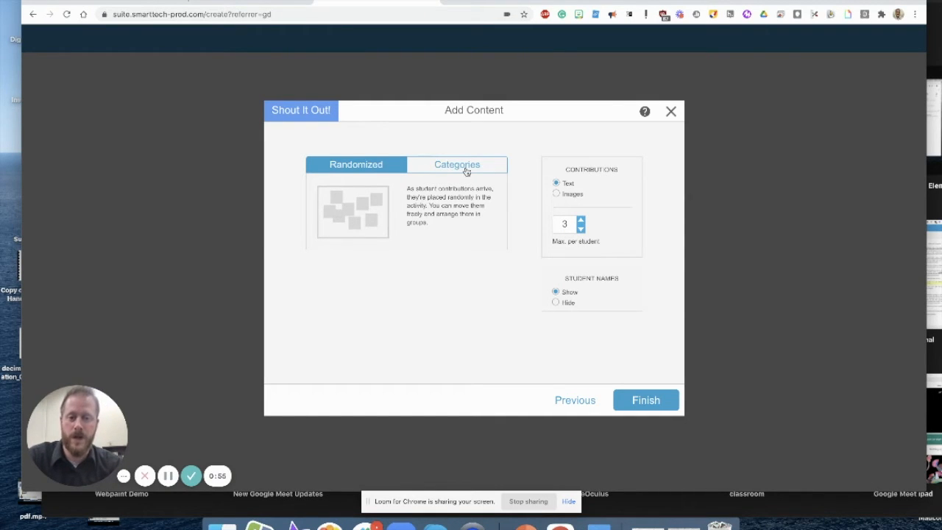
left_click(457, 165)
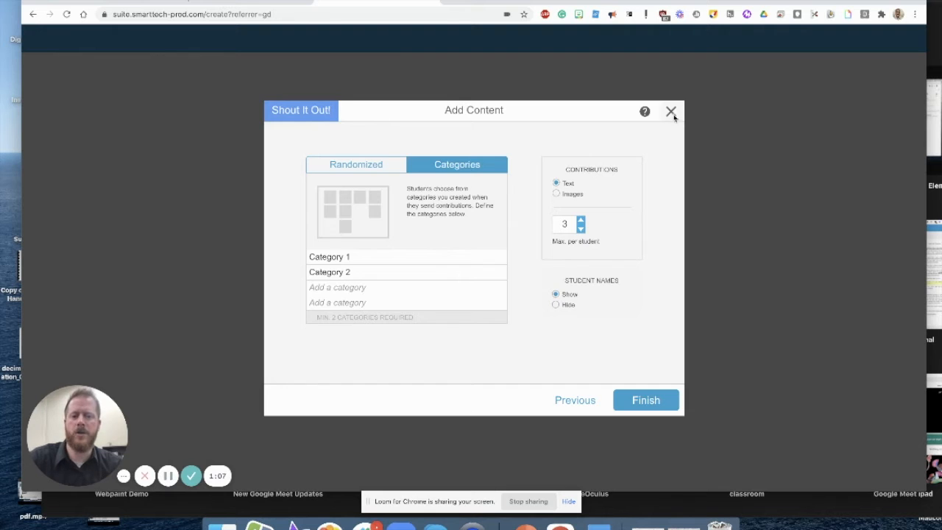
Finish creating the Shout It Out! activity to reach its ready-to-launch screen
left_click(671, 112)
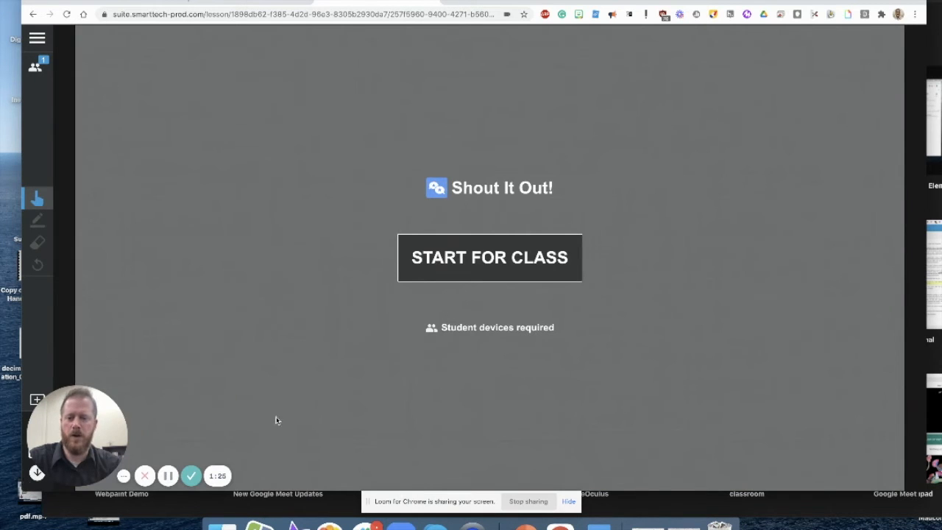
mouse_move(298, 400)
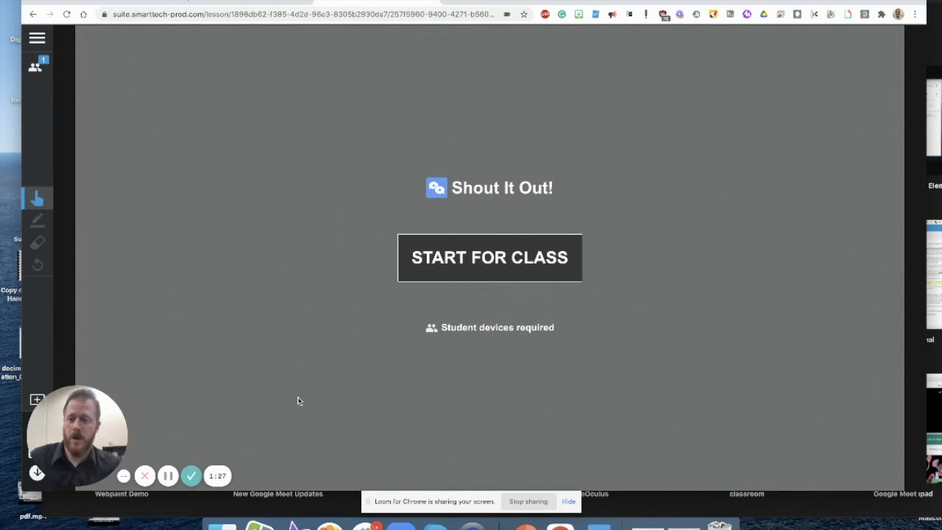
mouse_move(611, 286)
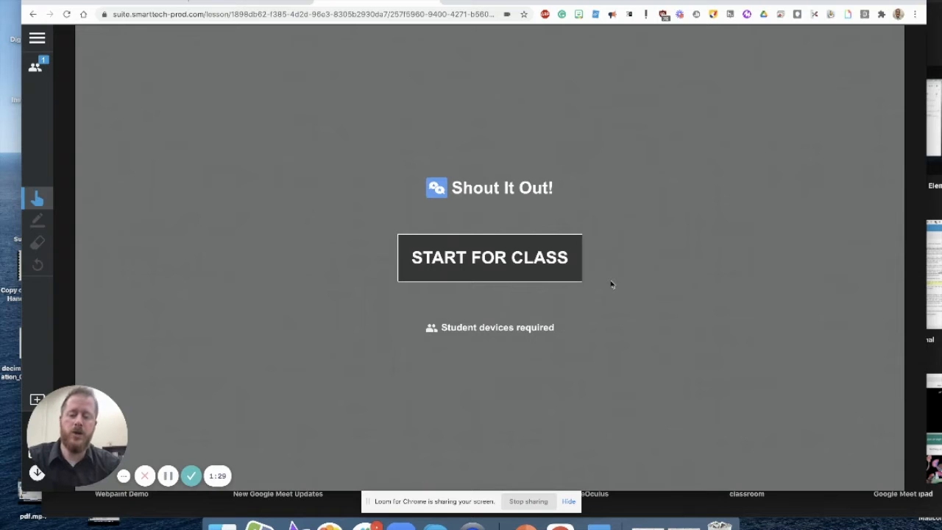
mouse_move(621, 265)
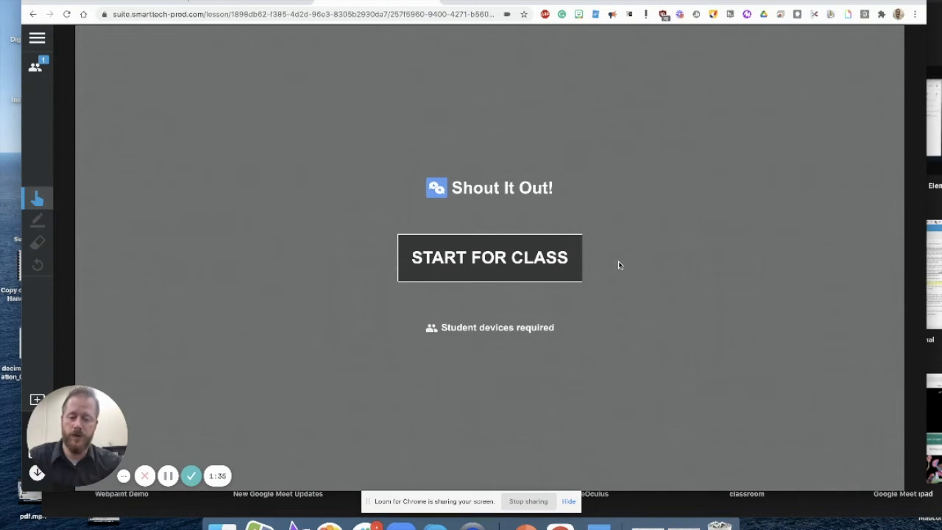
mouse_move(573, 271)
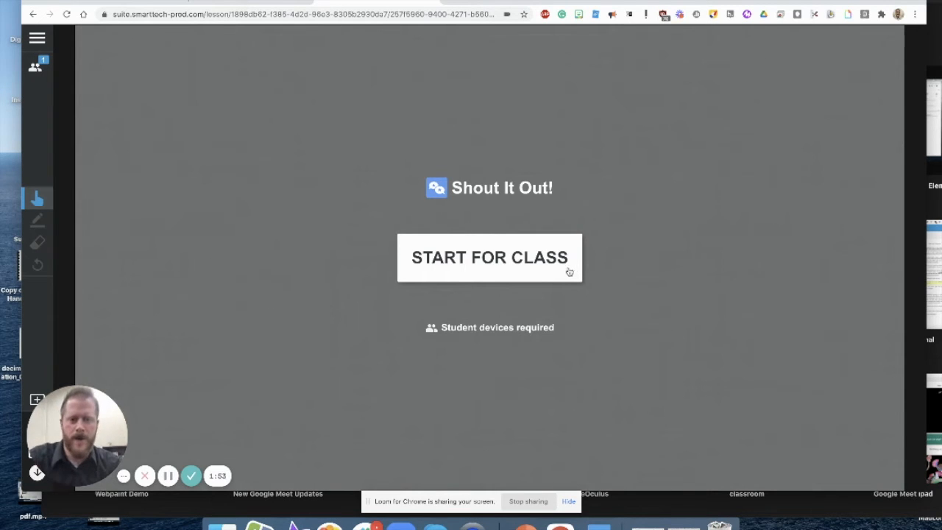
Start the activity for the class and reposition the Lititz post card on the board
left_click(488, 257)
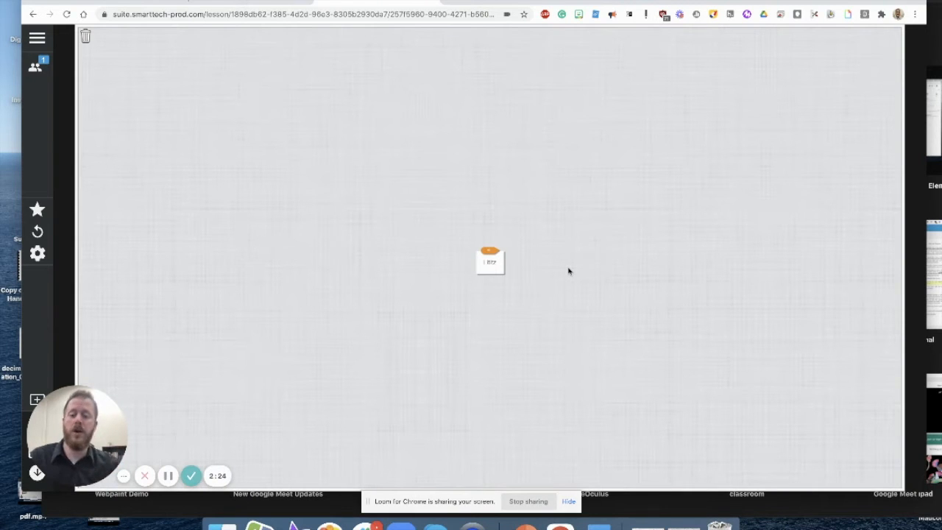
mouse_move(501, 273)
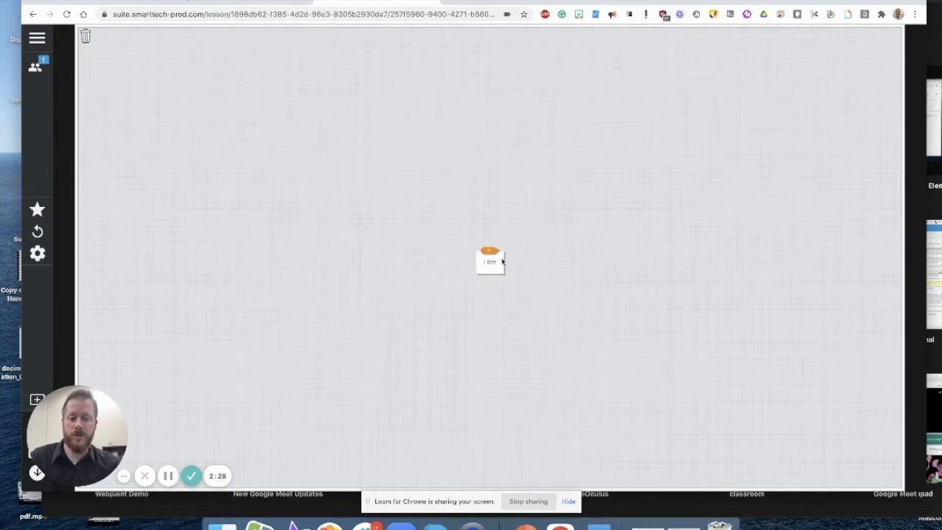
left_click_drag(491, 259, 350, 191)
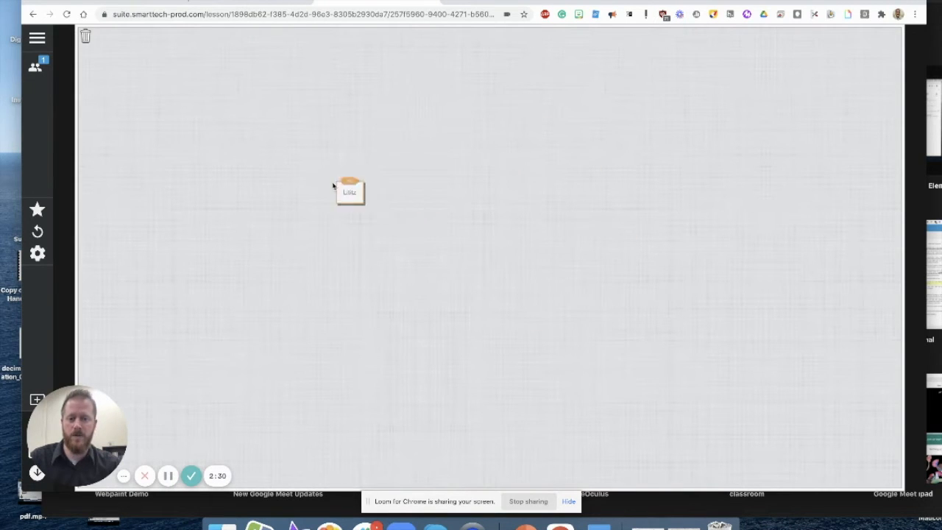
left_click_drag(350, 191, 508, 228)
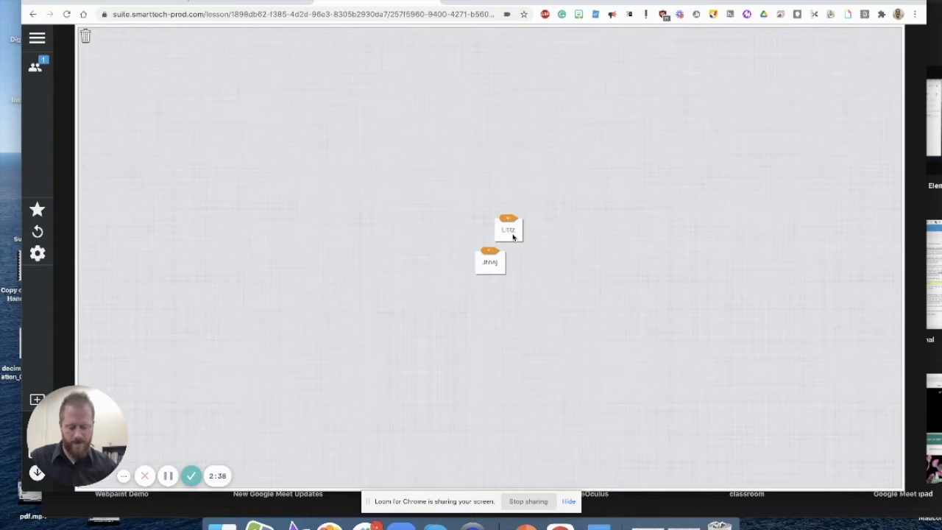
left_click(398, 288)
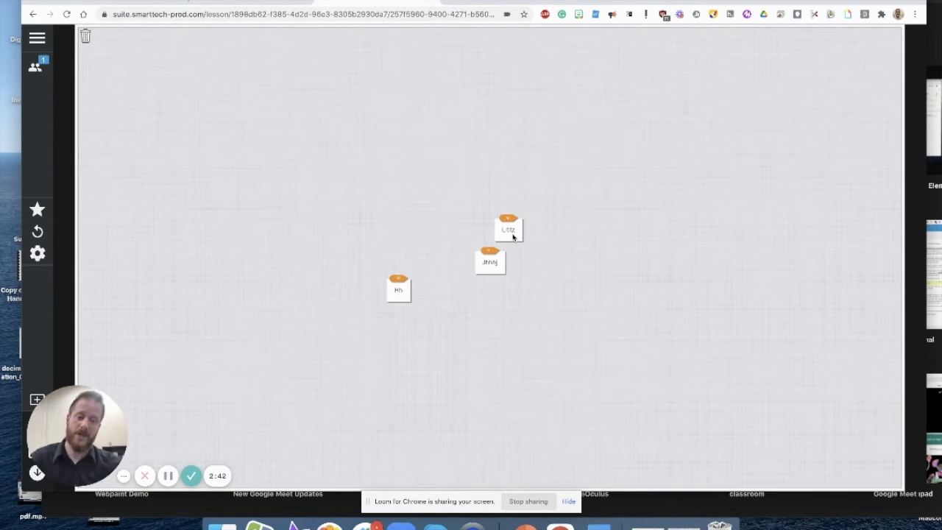
mouse_move(494, 215)
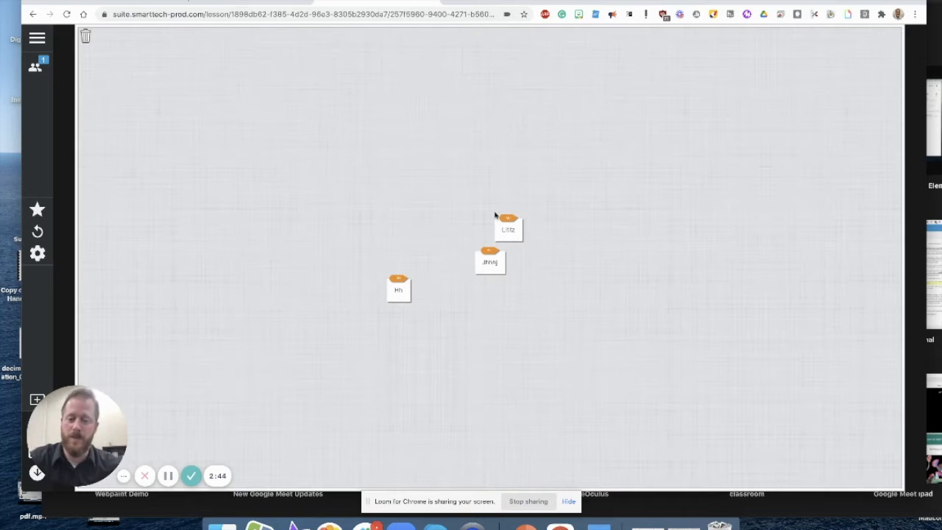
left_click_drag(508, 228, 556, 198)
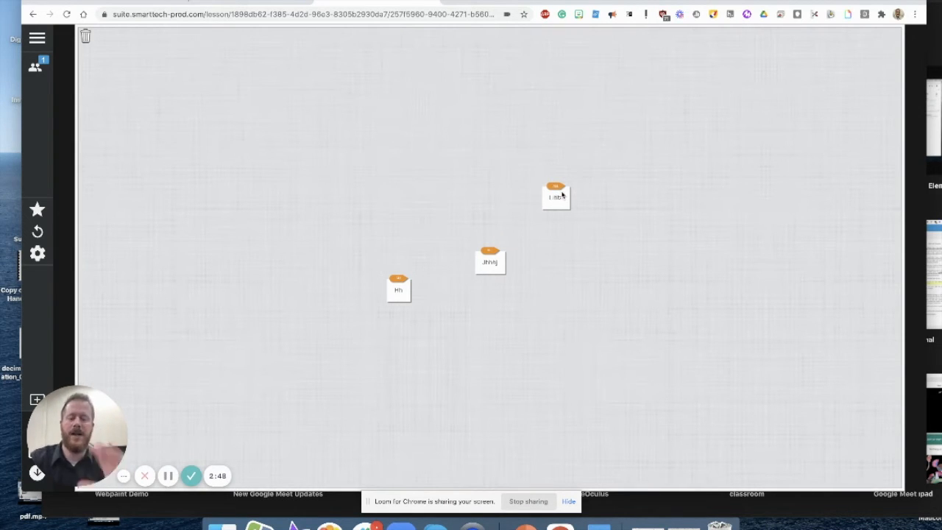
mouse_move(577, 197)
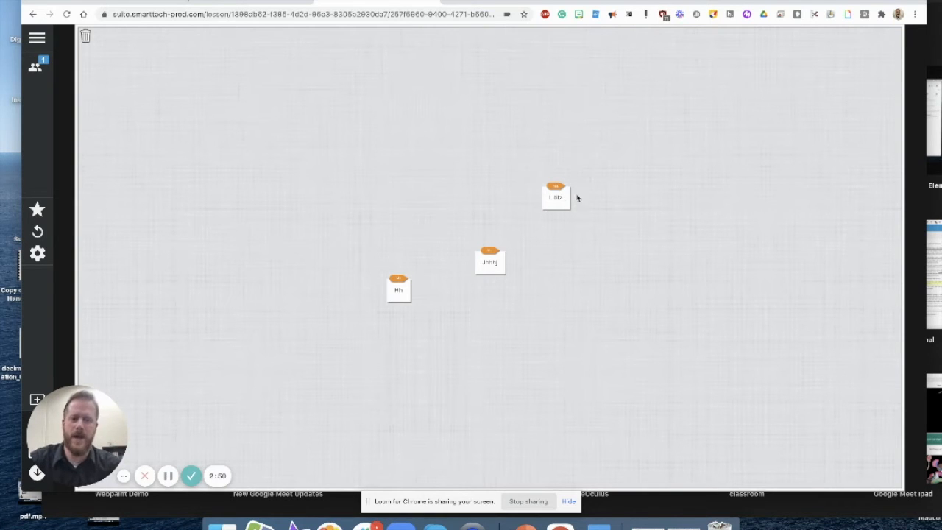
mouse_move(562, 200)
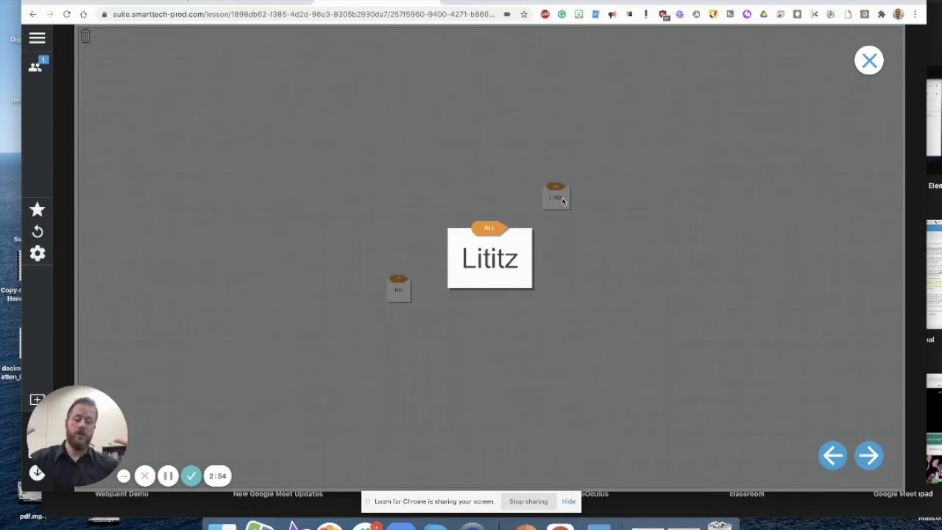
mouse_move(603, 261)
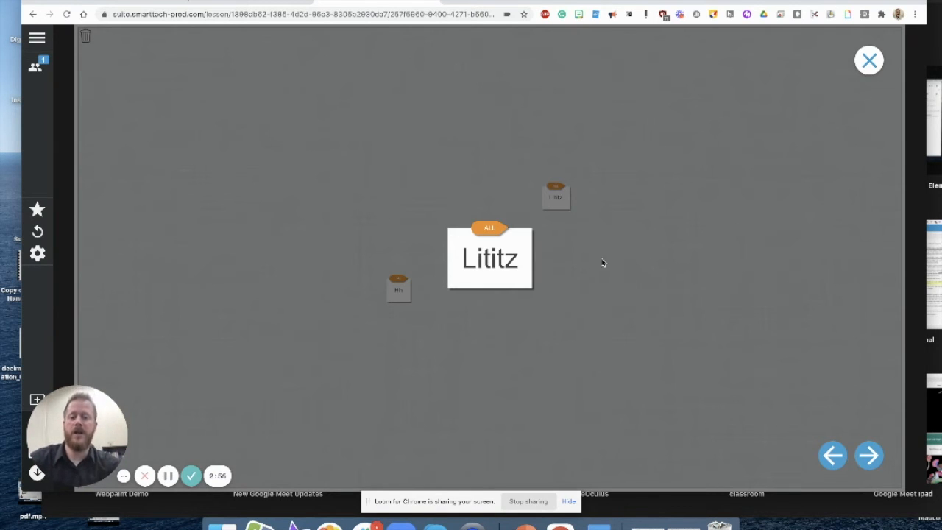
mouse_move(598, 264)
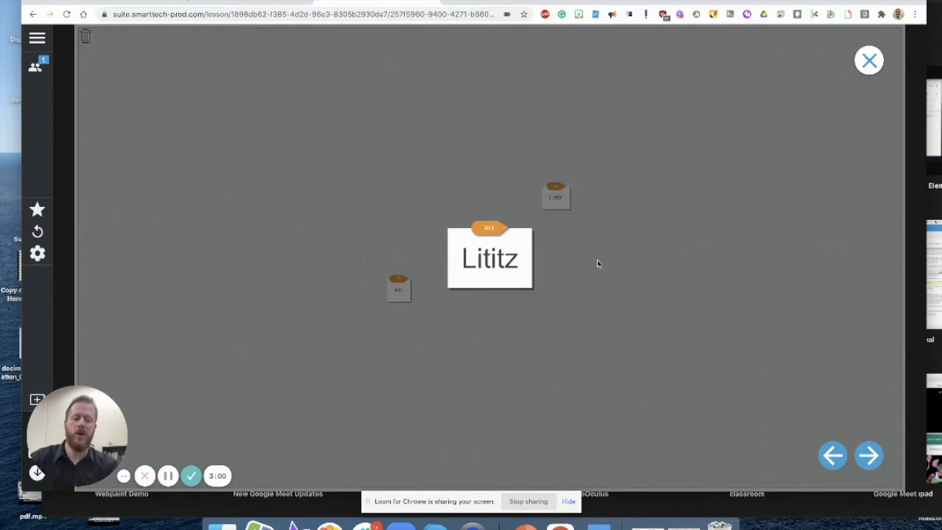
left_click(869, 59)
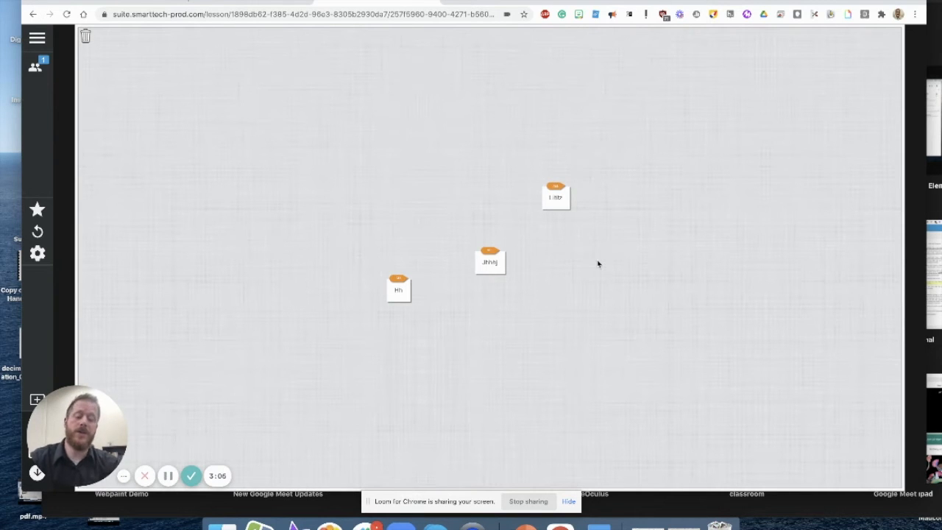
mouse_move(509, 209)
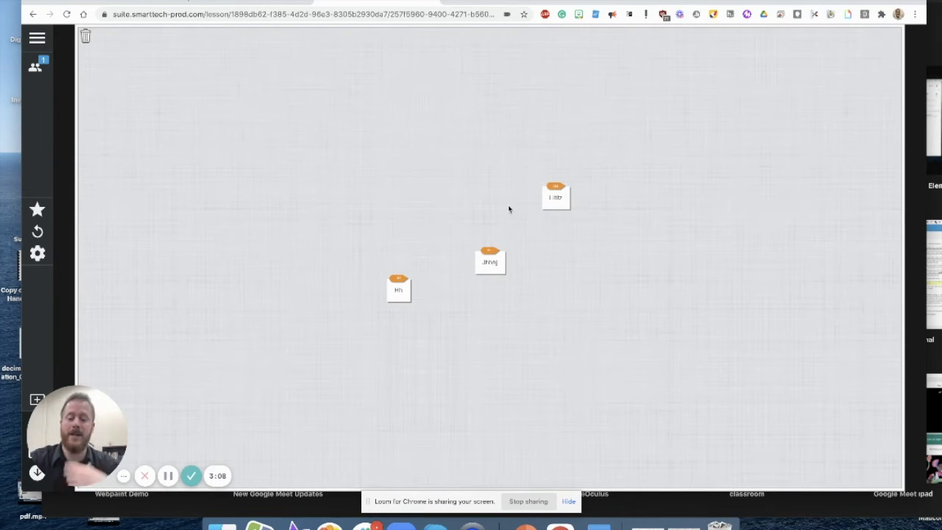
mouse_move(521, 238)
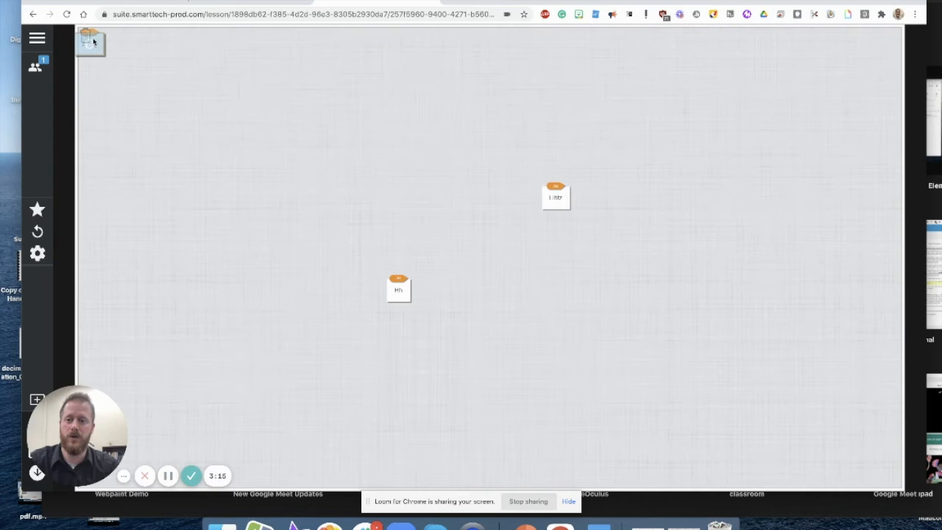
Send the middle student post to the trash, bringing up the Delete this object? prompt
left_click(85, 35)
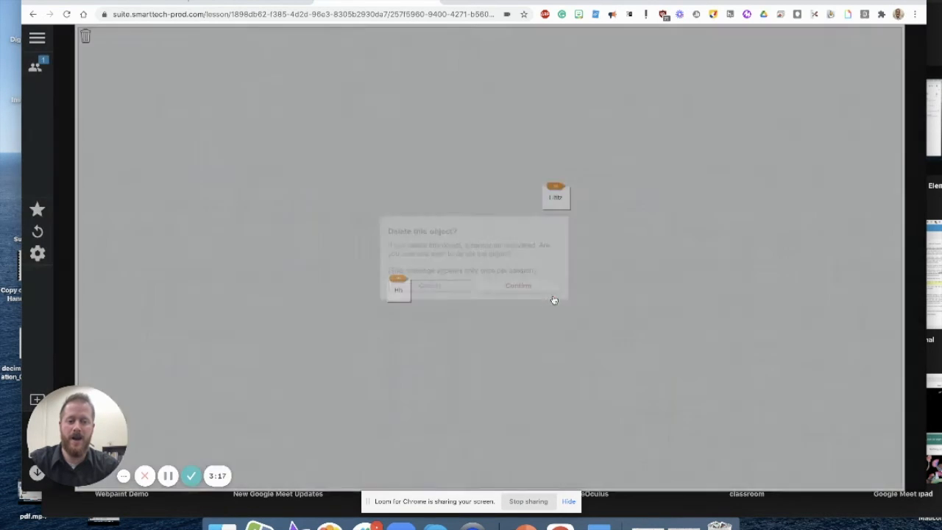
left_click(429, 285)
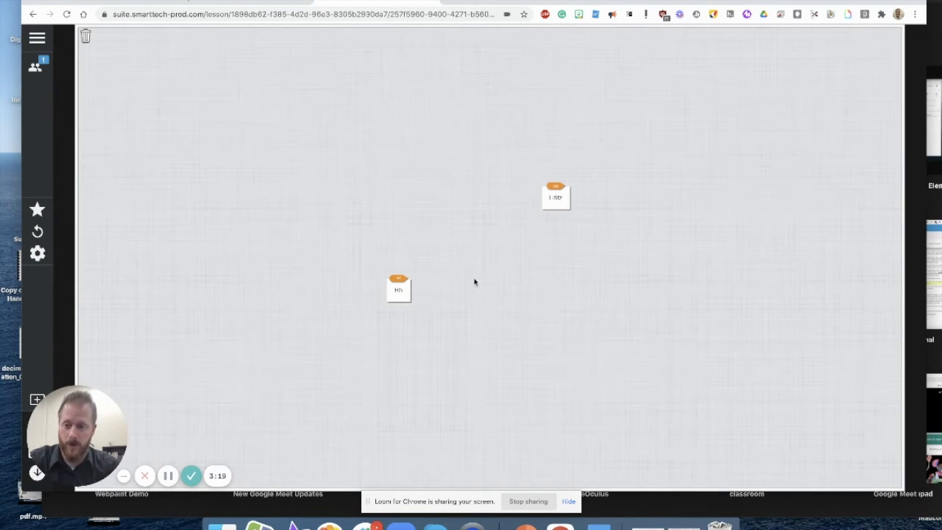
mouse_move(181, 233)
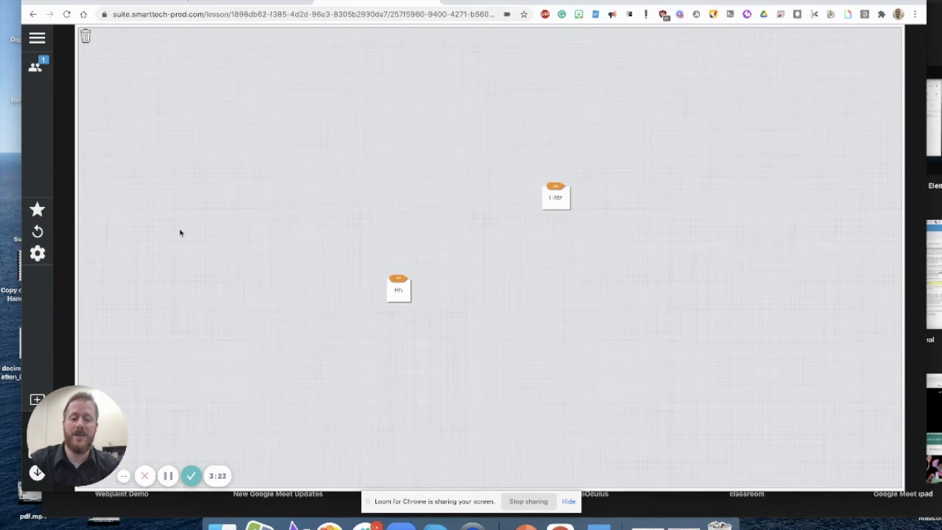
mouse_move(232, 270)
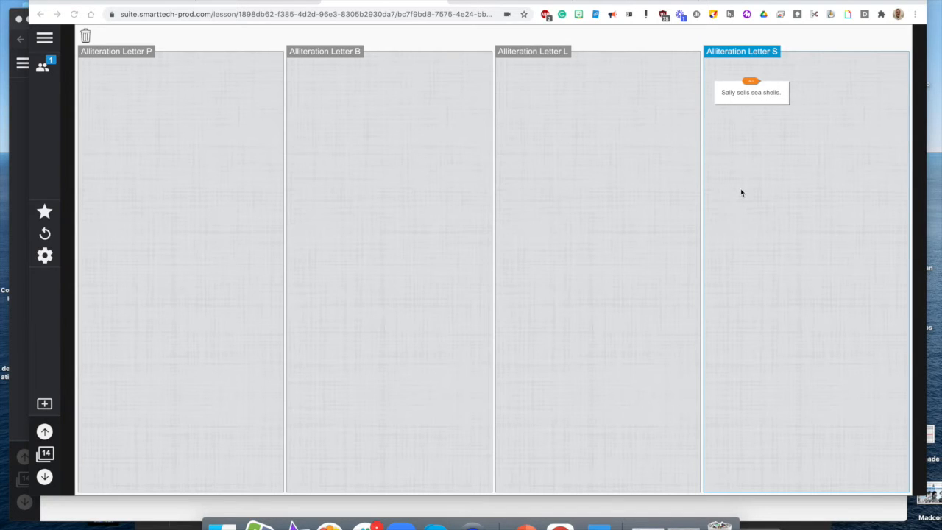
mouse_move(33, 172)
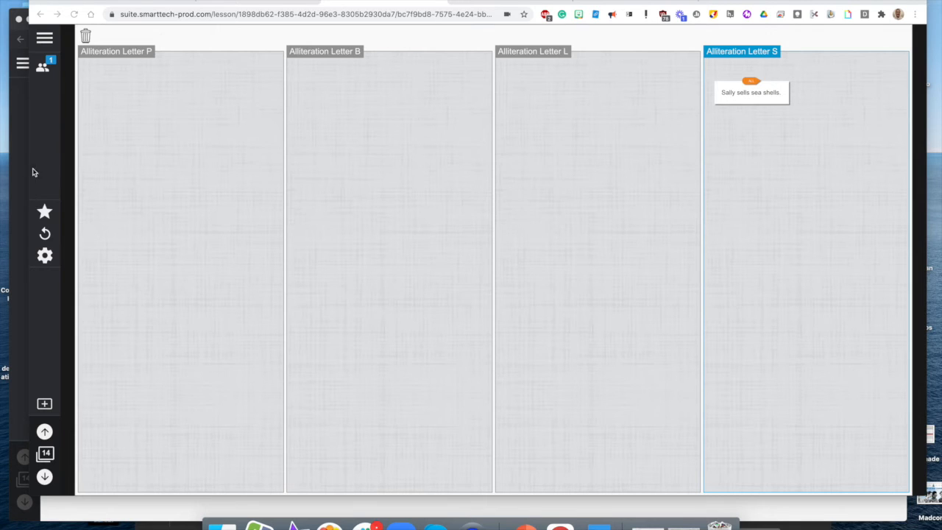
mouse_move(191, 100)
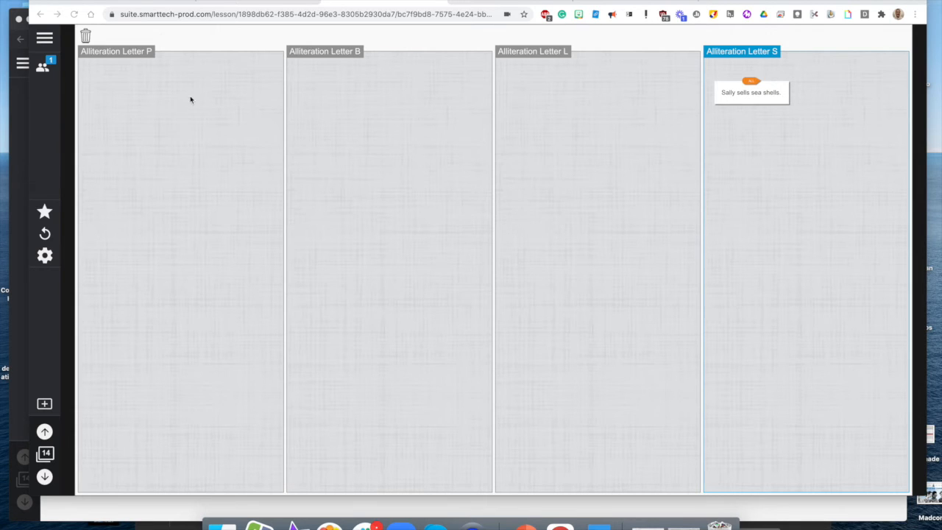
mouse_move(95, 227)
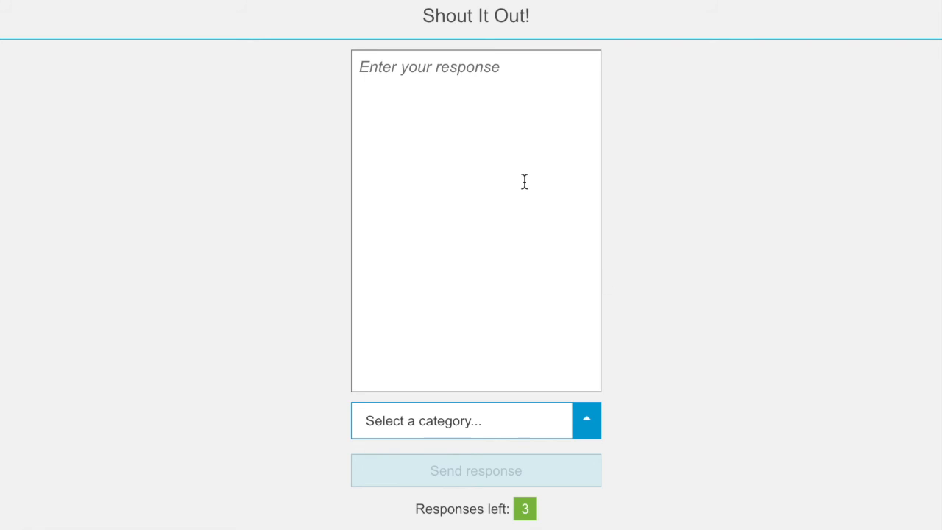
mouse_move(533, 176)
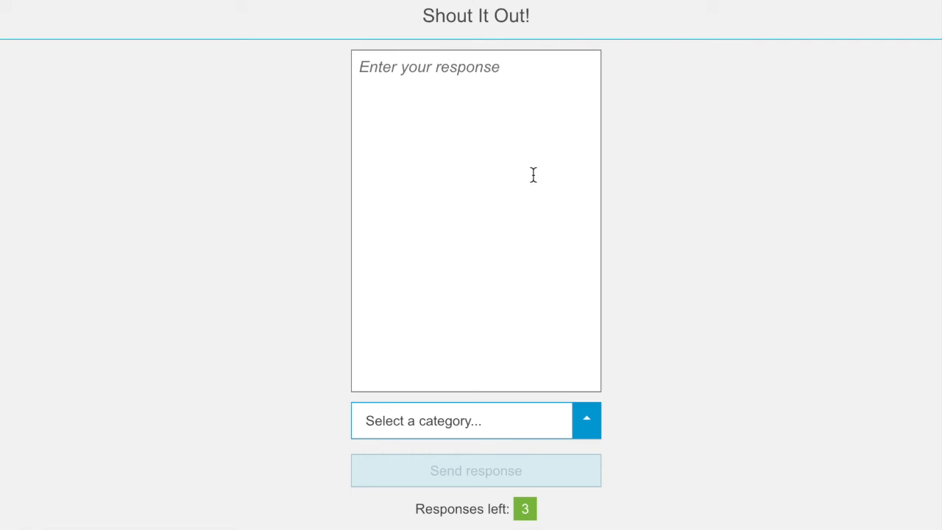
mouse_move(451, 524)
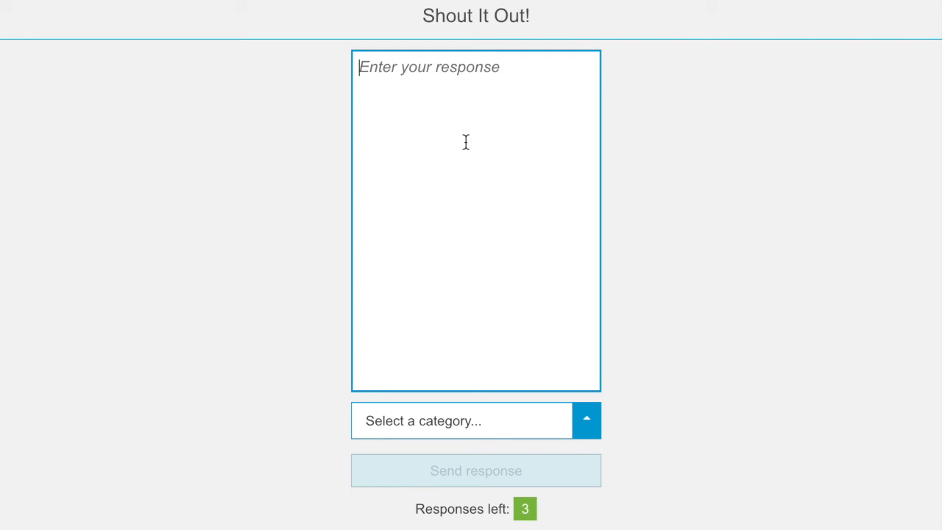
Enter the student response "Big boys don't buy boxes." in the response box
type("B")
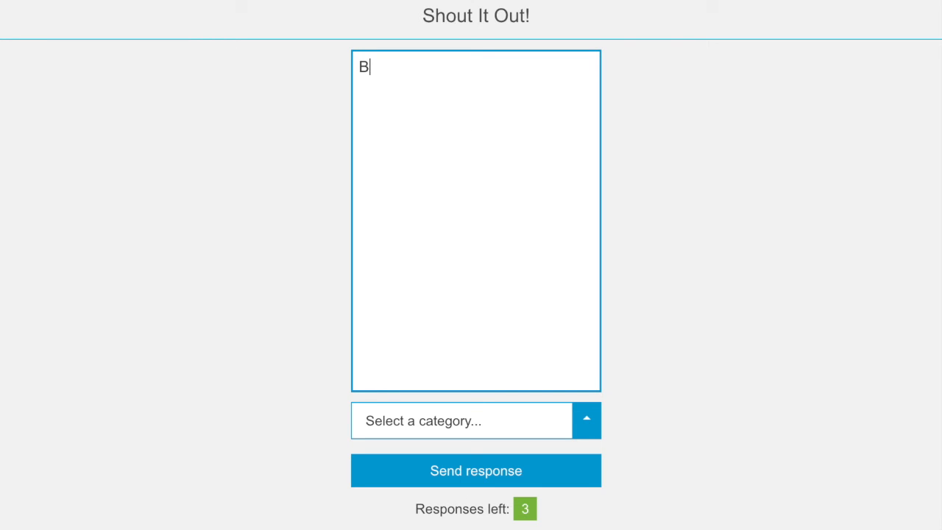
type("ig boys don't")
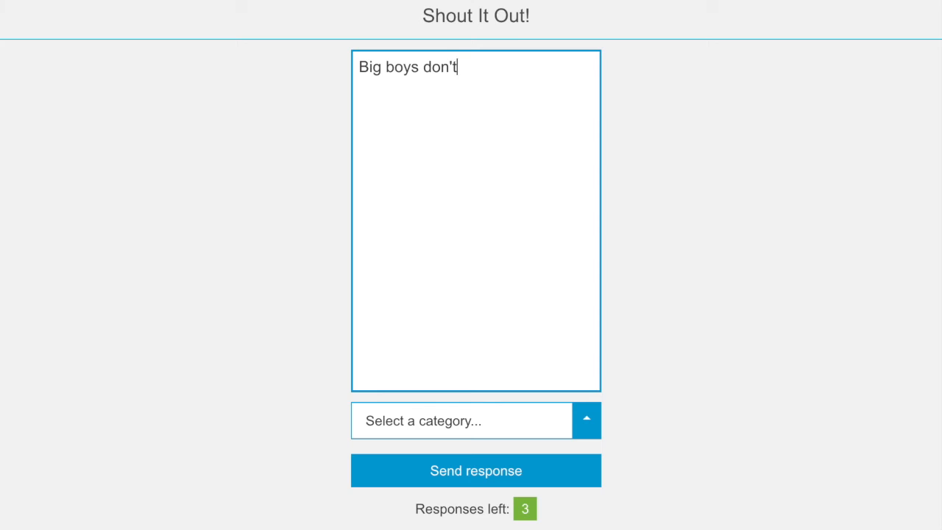
type("buy bo")
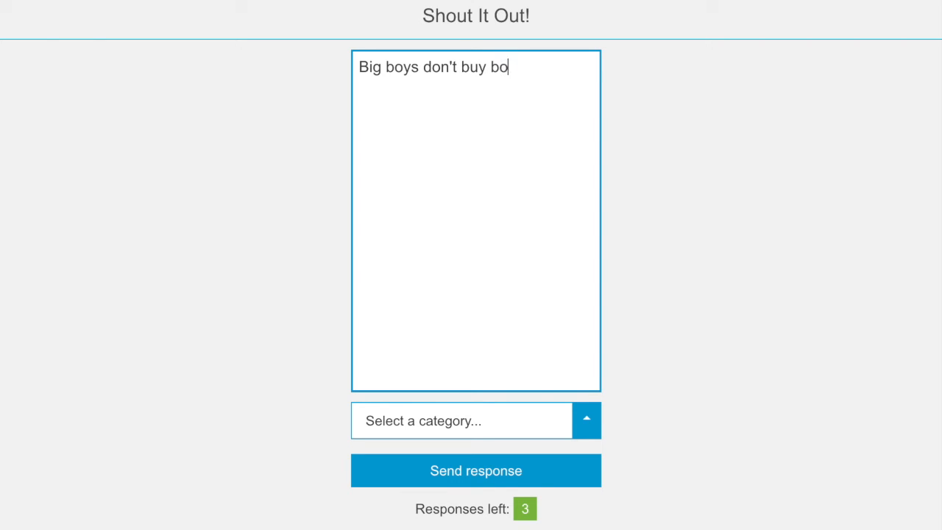
type("xes.")
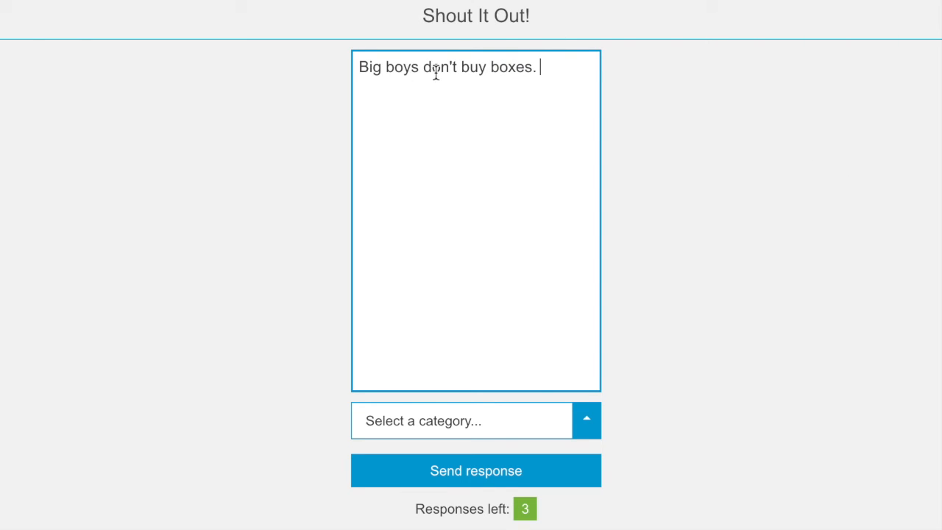
mouse_move(553, 253)
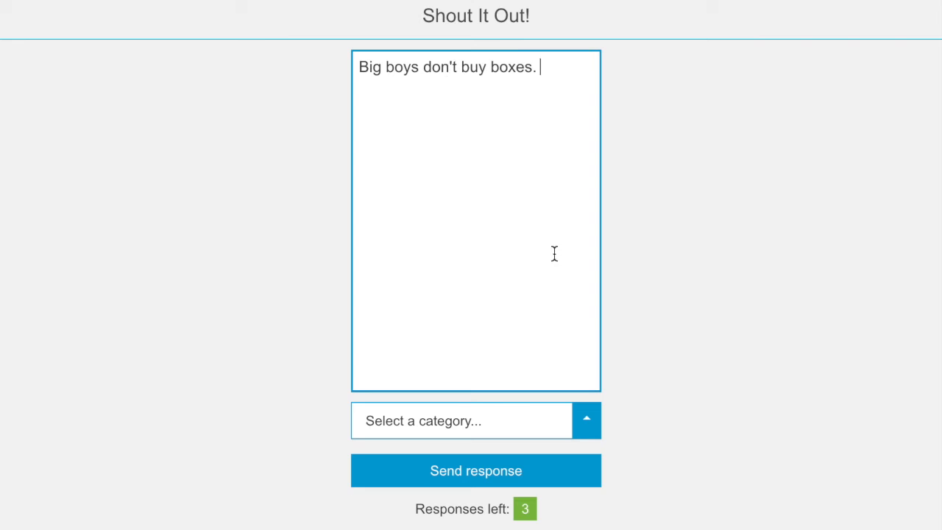
mouse_move(547, 491)
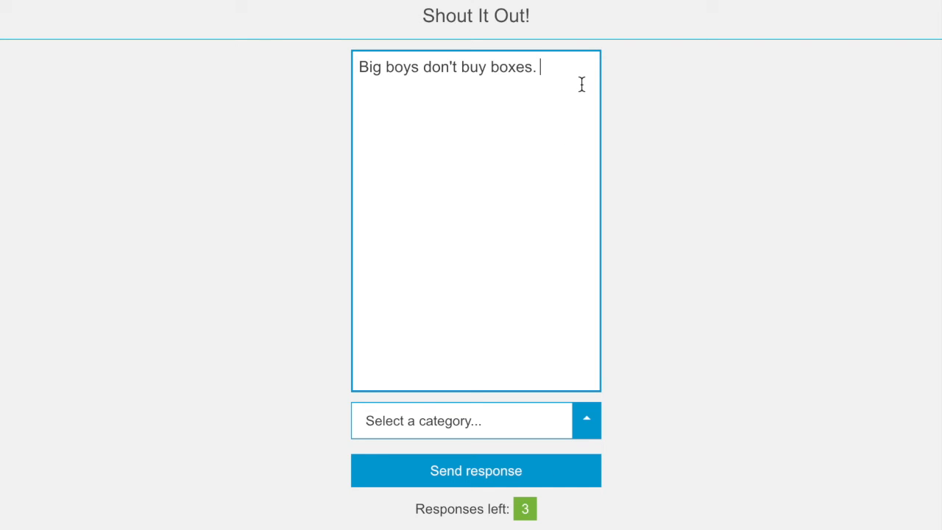
mouse_move(561, 434)
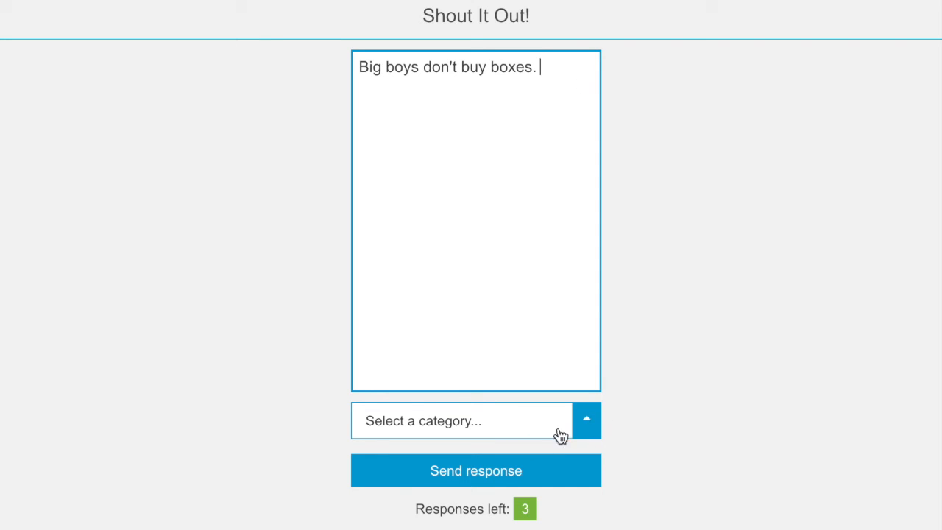
mouse_move(588, 427)
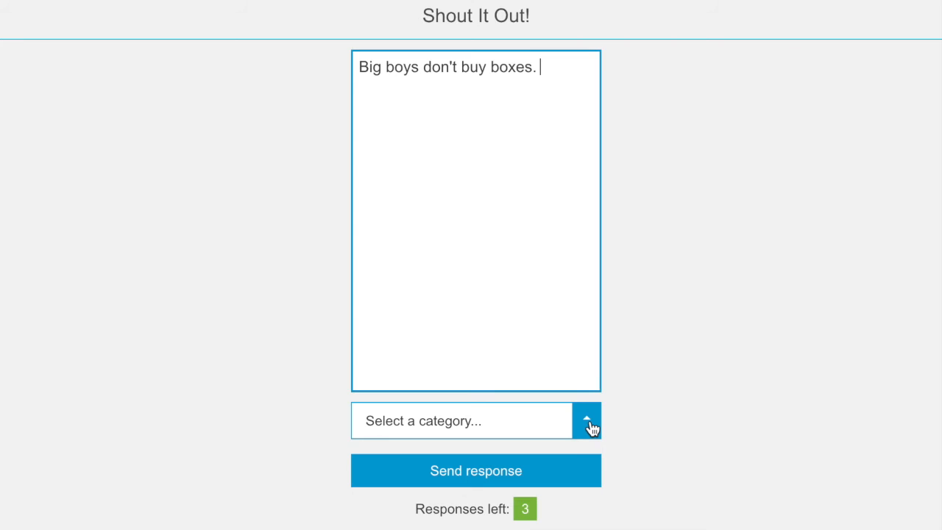
File the Big boys response under Alliteration Letter B and send it to the board
left_click(586, 421)
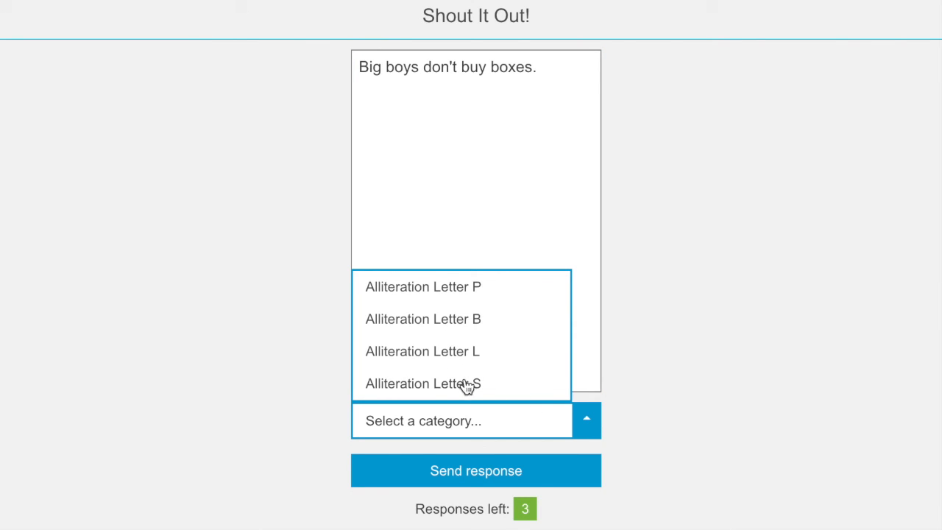
mouse_move(453, 327)
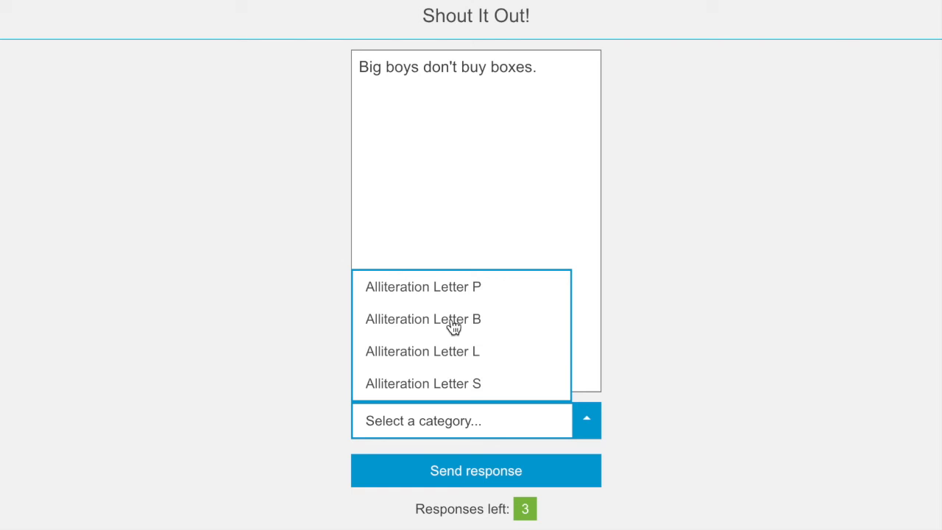
mouse_move(474, 328)
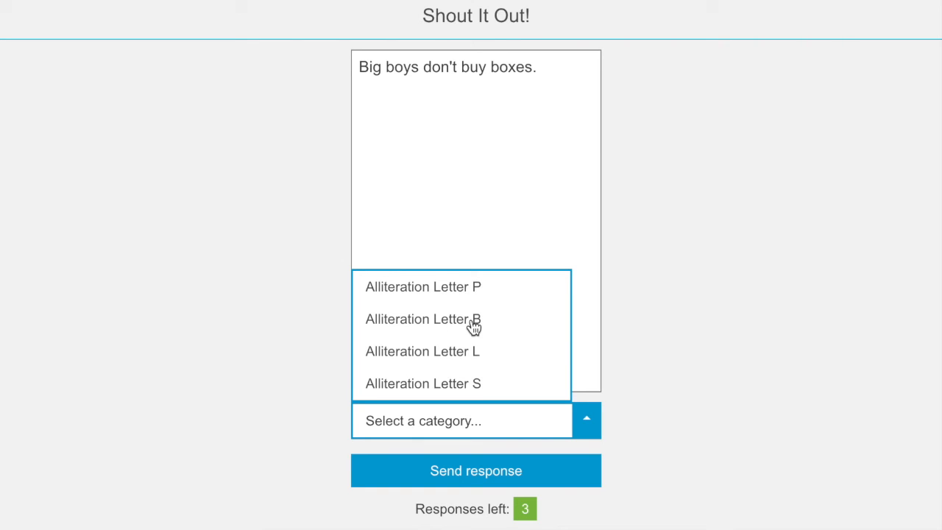
left_click(424, 318)
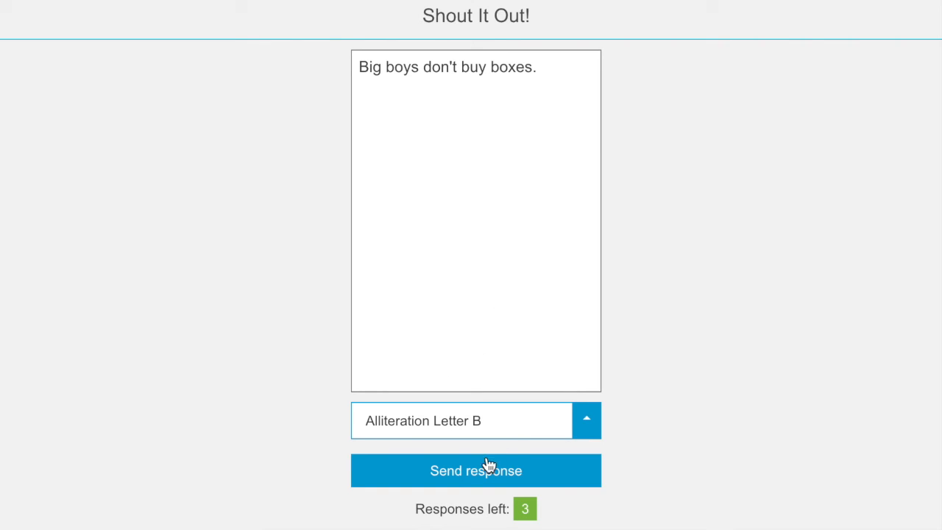
left_click(476, 471)
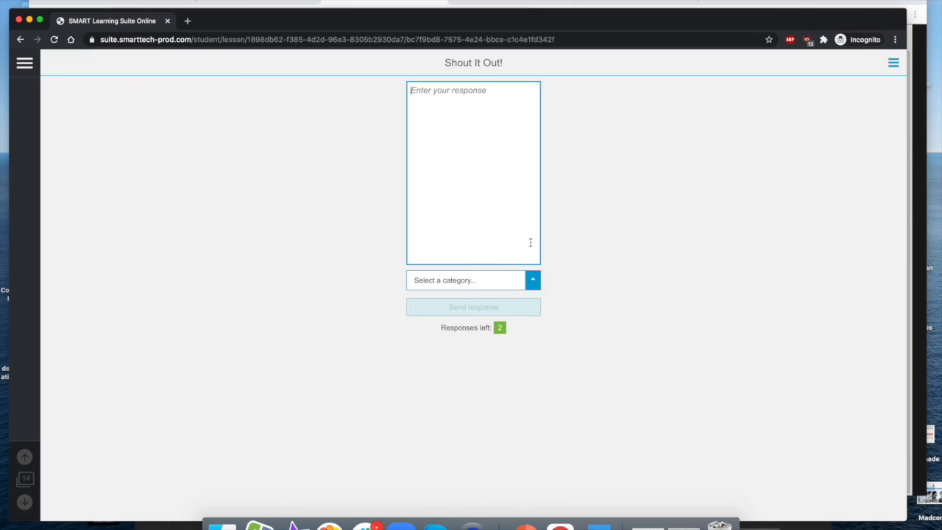
mouse_move(449, 121)
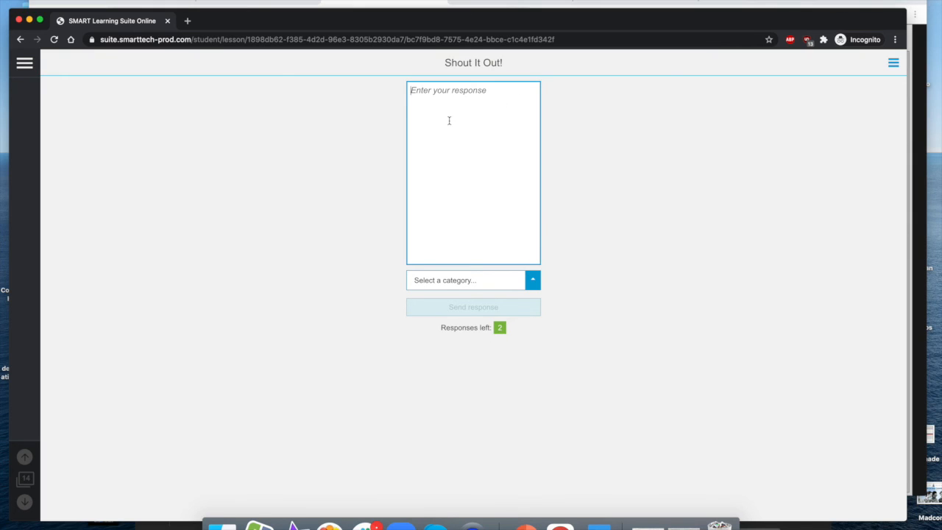
mouse_move(481, 332)
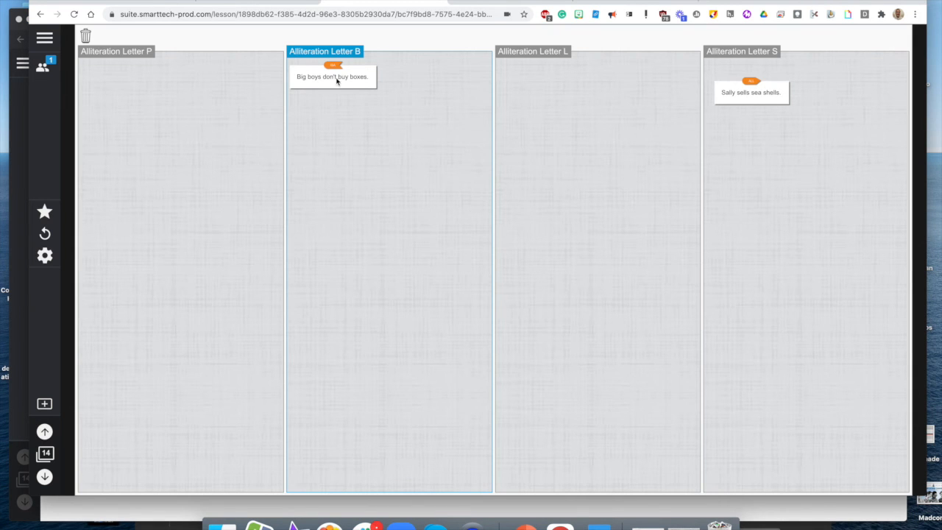
mouse_move(423, 181)
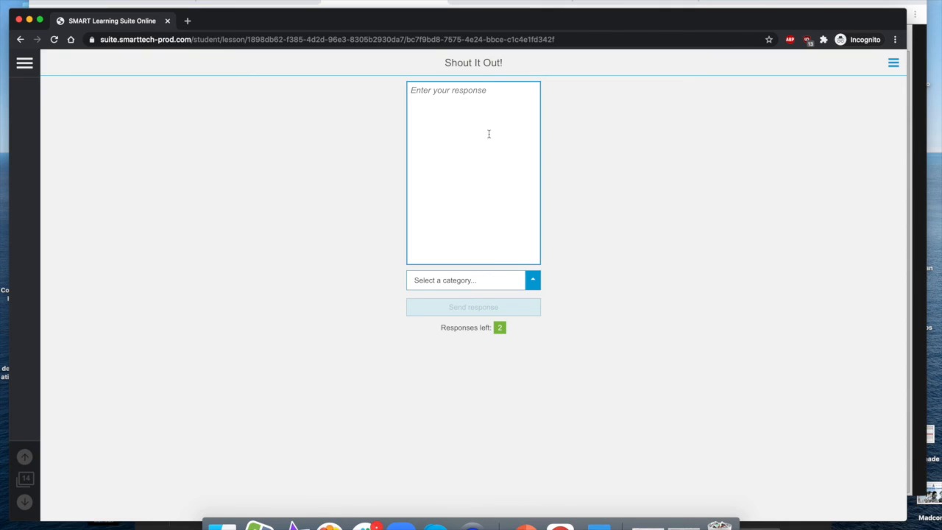
Send the last responses, filing the final one under Alliteration Letter S, reaching the Great job! screen
left_click(533, 280)
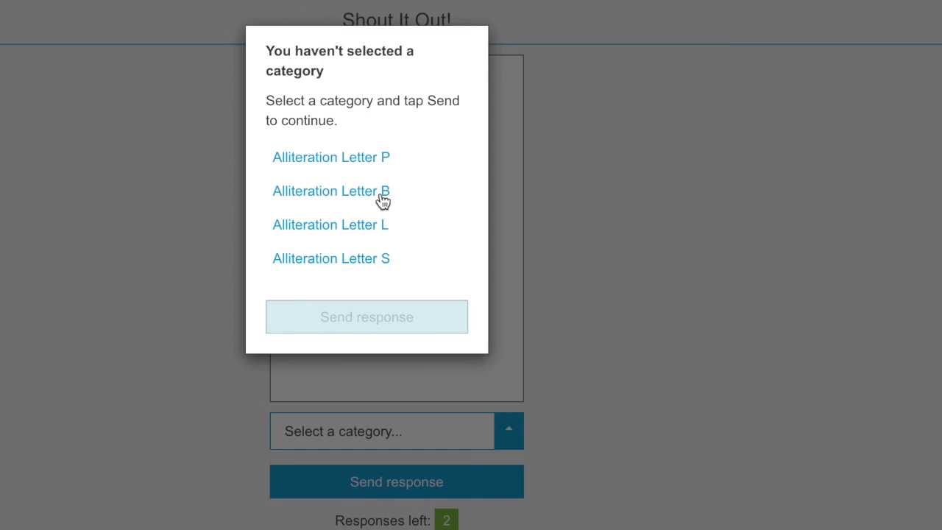
mouse_move(484, 121)
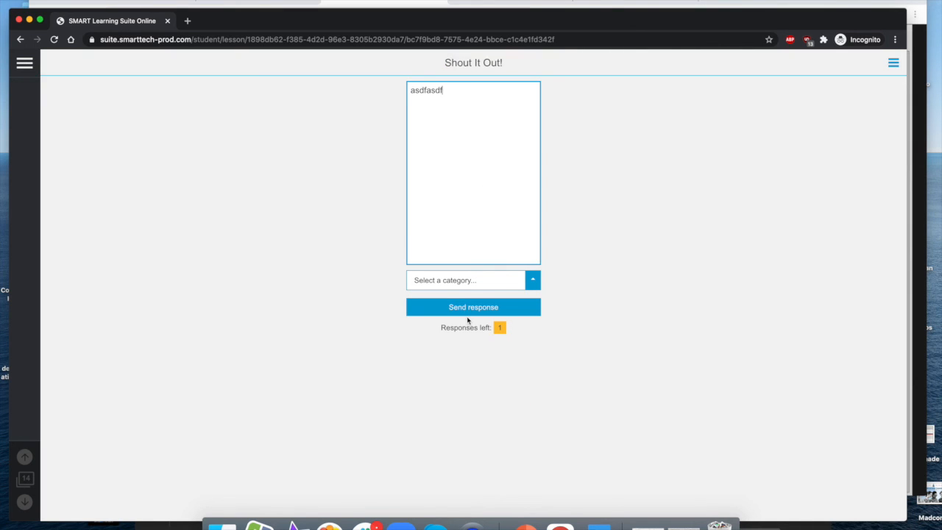
left_click(474, 307)
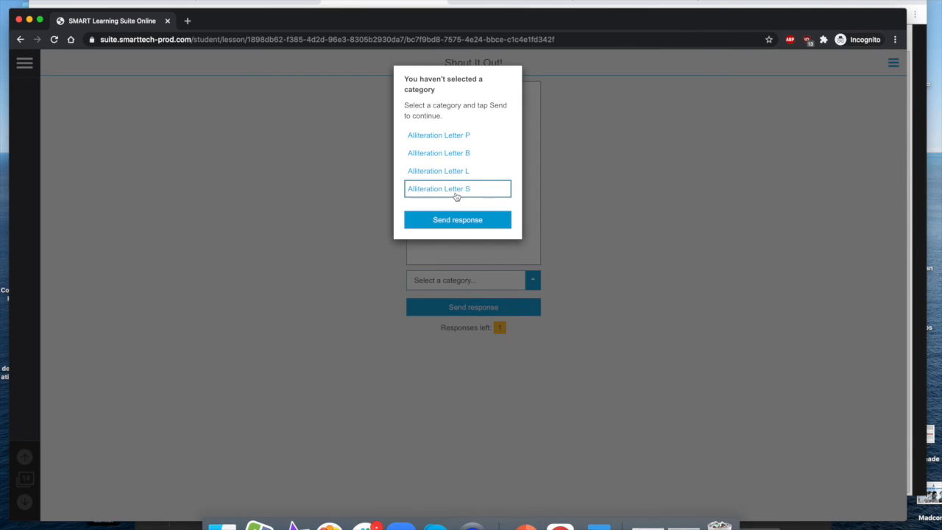
left_click(457, 219)
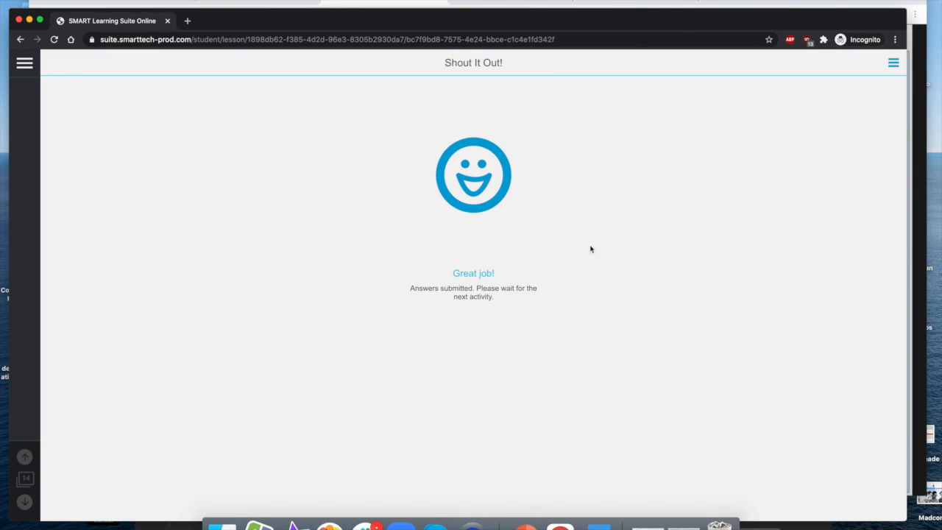
mouse_move(494, 290)
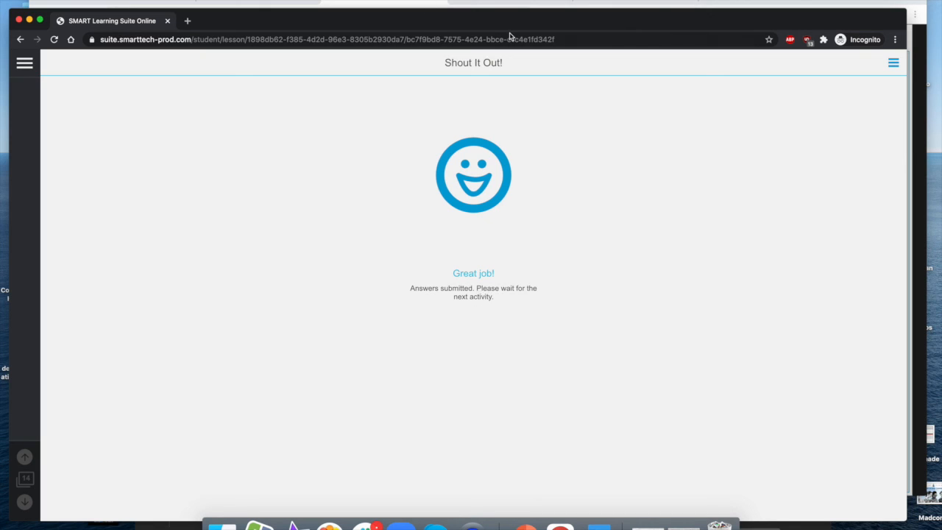
mouse_move(617, 21)
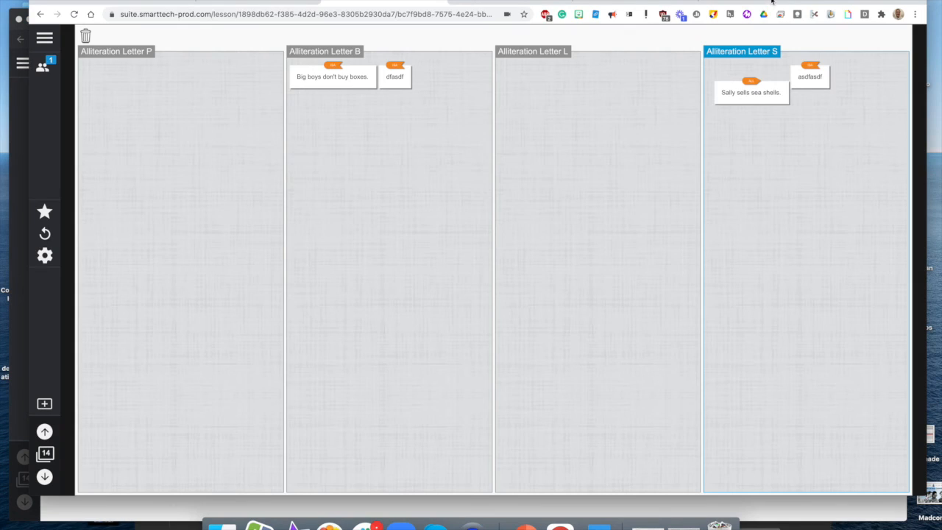
mouse_move(587, 151)
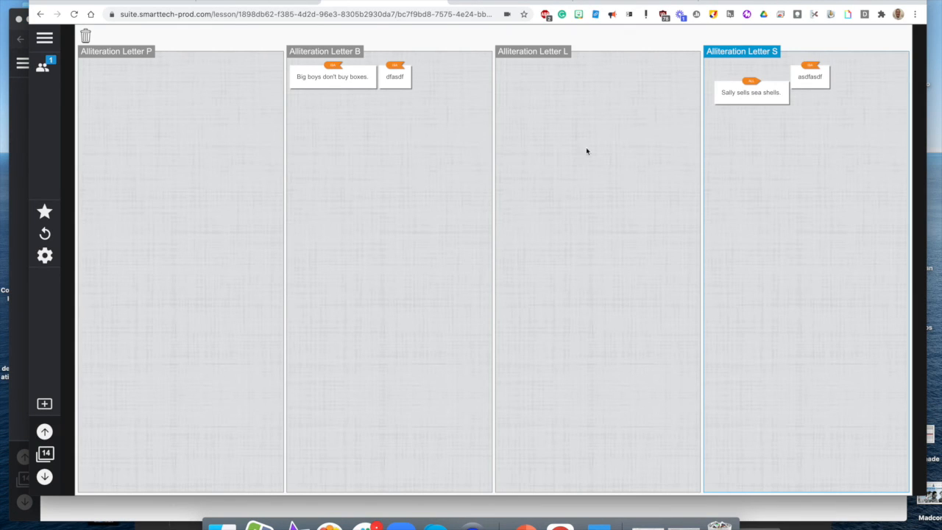
Return to the teacher window showing the new posts in the B and S columns
left_click(44, 477)
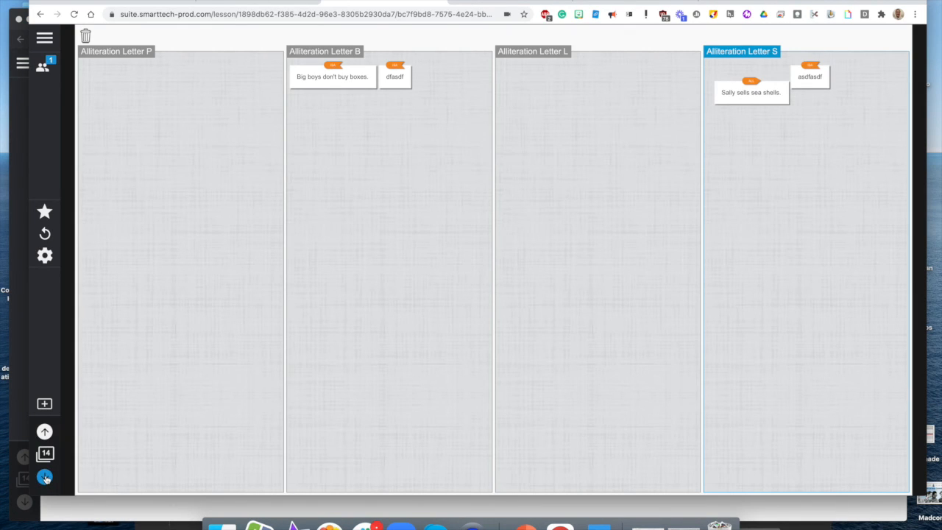